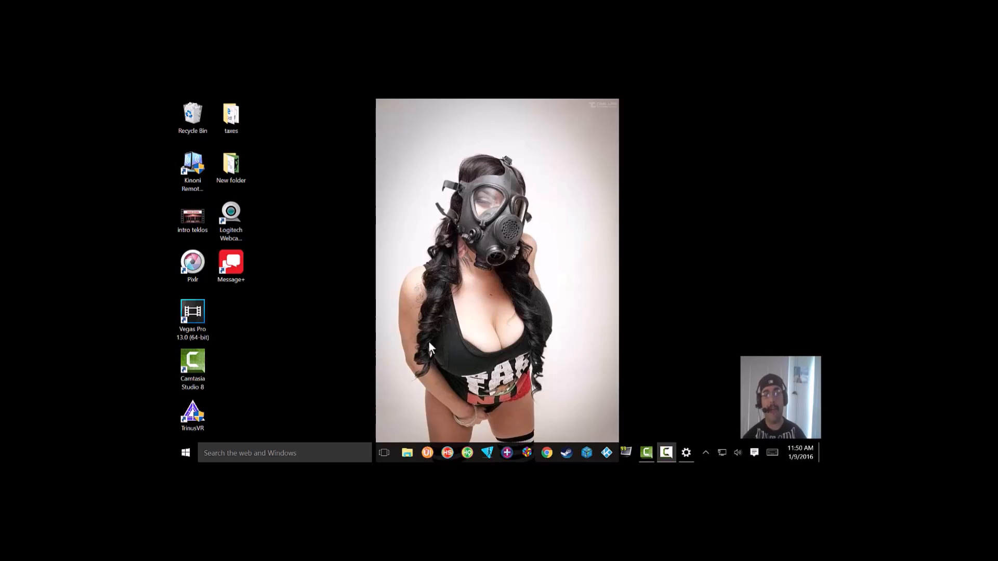
pyautogui.moveTo(398, 334)
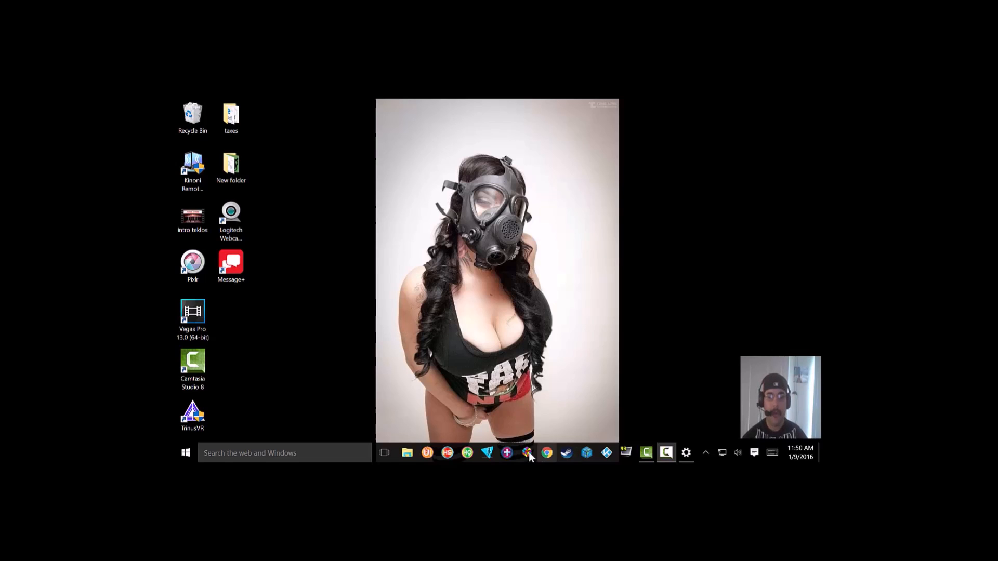
# - Search Google in Chrome for the Verizon messenger app
pyautogui.click(546, 453)
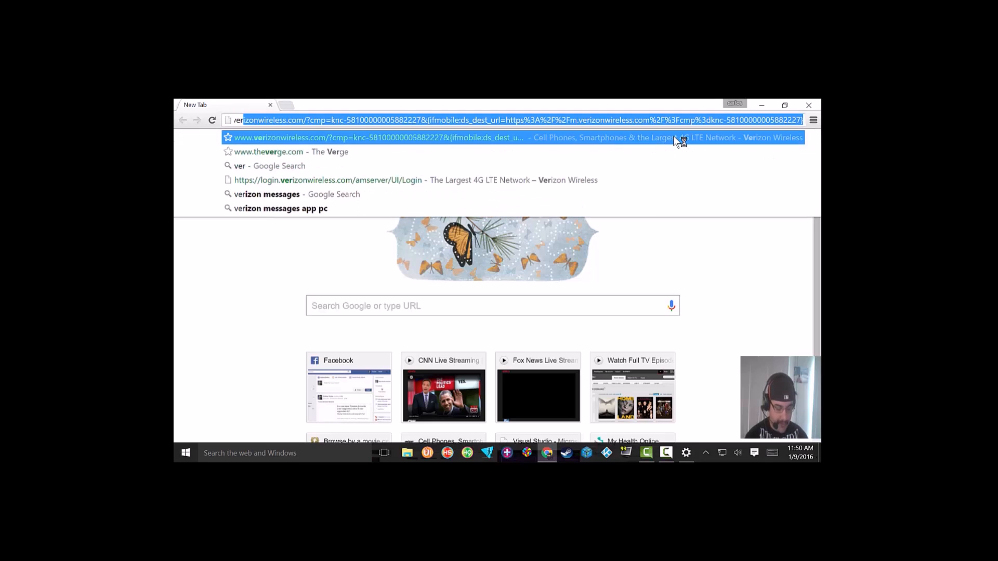
pyautogui.write('verizon messe')
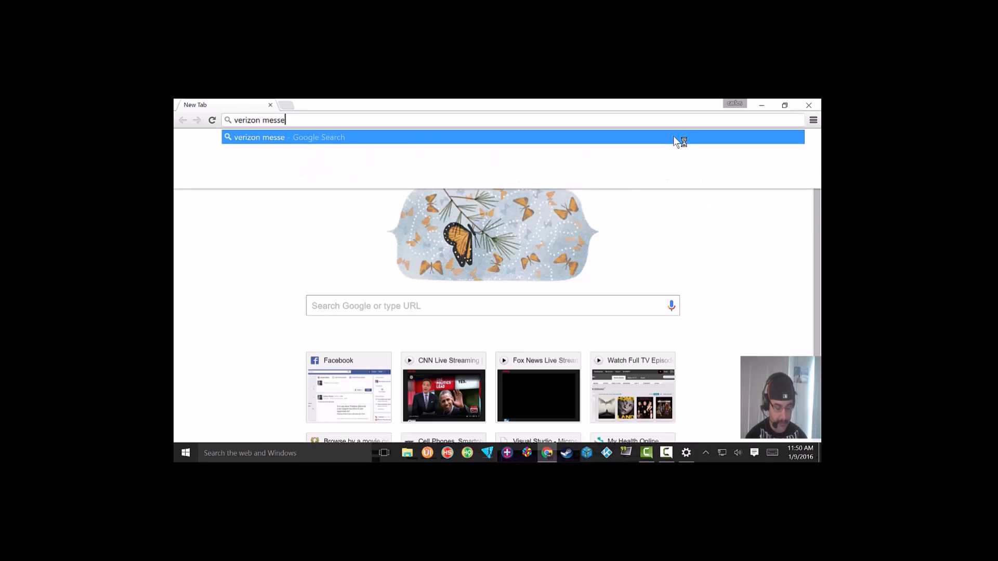
pyautogui.press('Return')
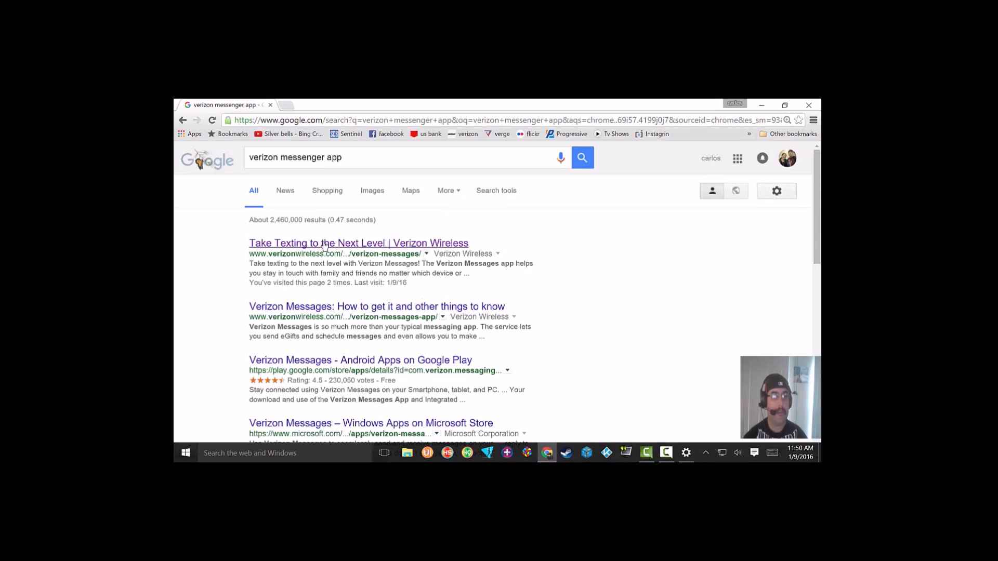
# - Open the 'Take Texting to the Next Level' result and look over the Verizon Messages page
pyautogui.click(358, 243)
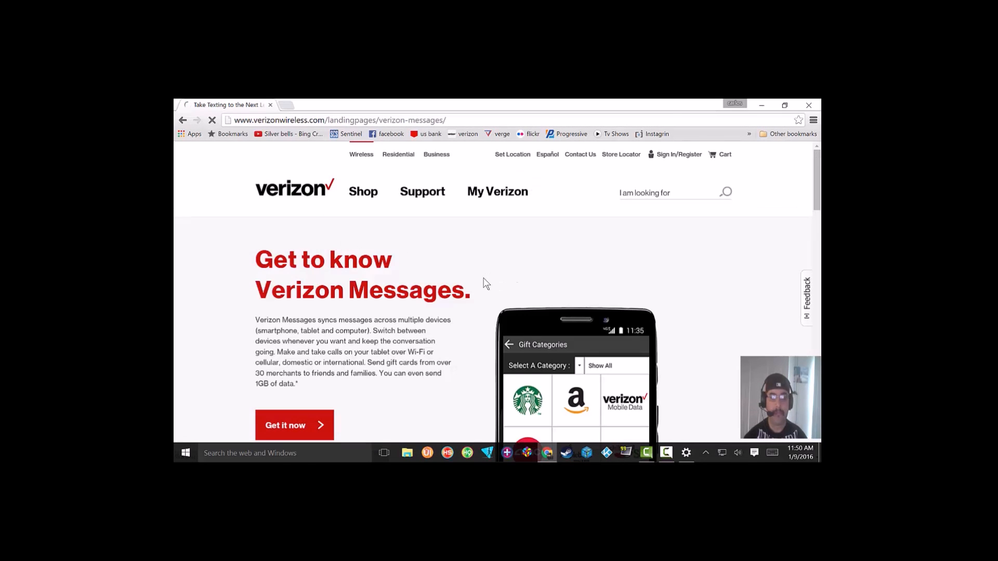
pyautogui.scroll(-3)
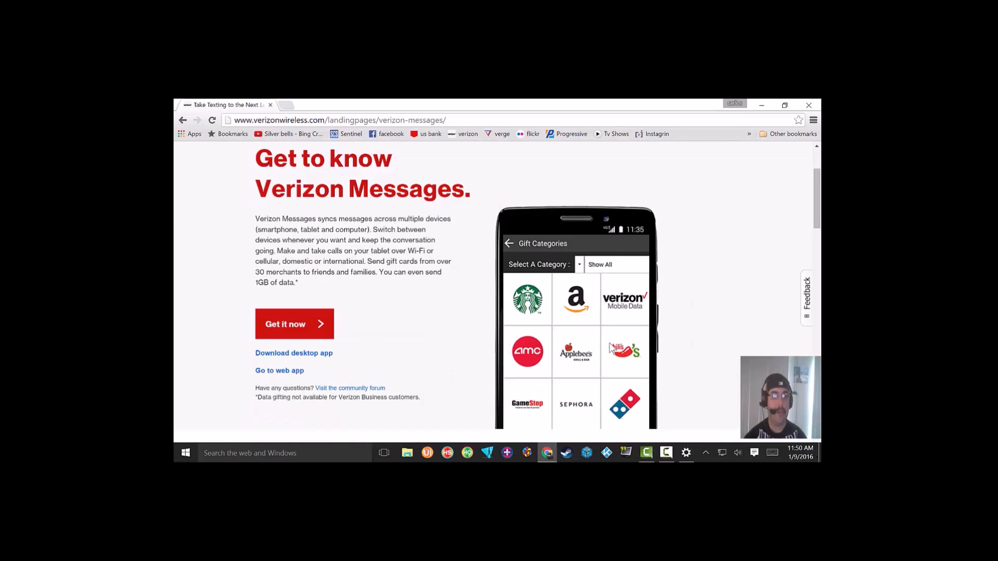
pyautogui.scroll(3)
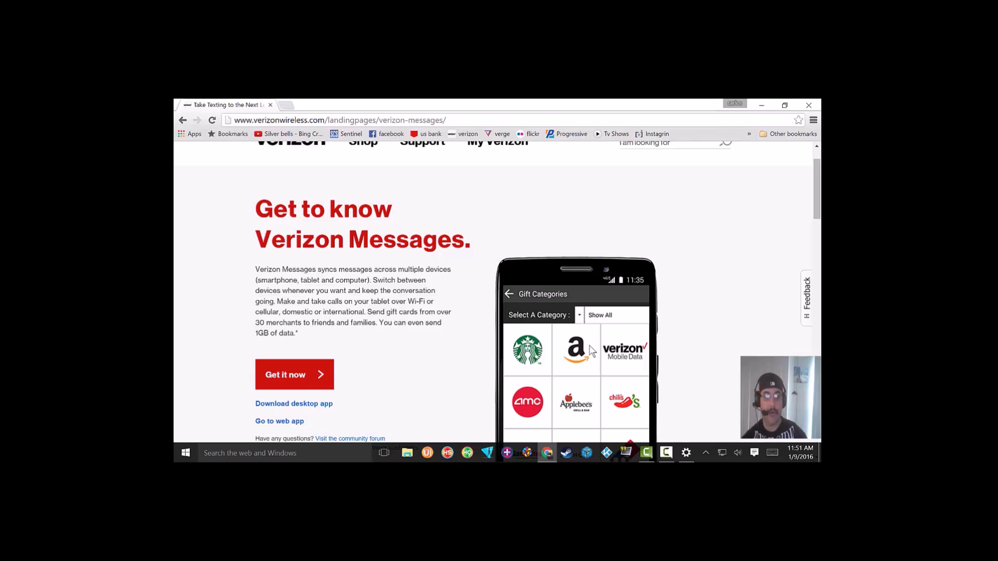
pyautogui.moveTo(178, 204)
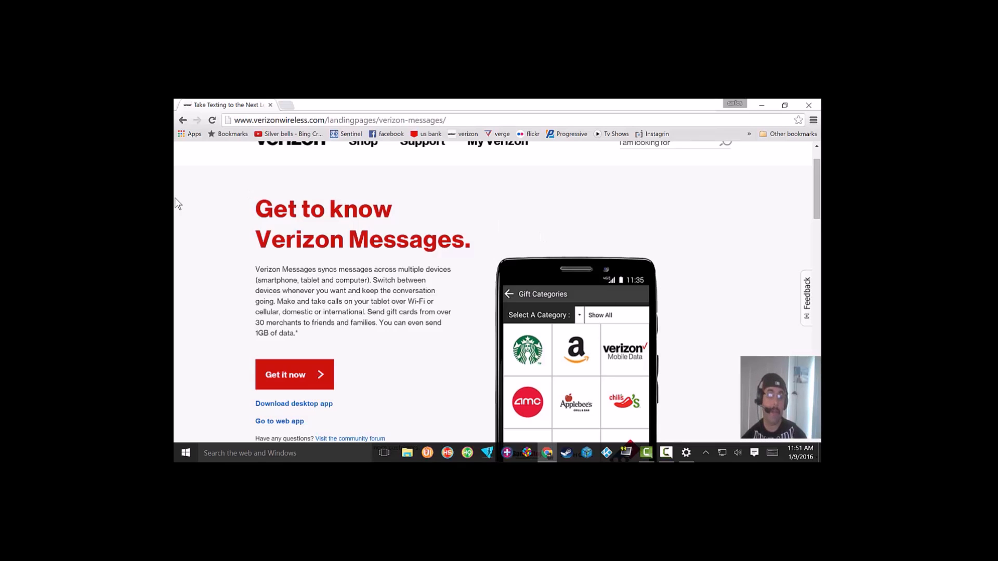
pyautogui.scroll(-3)
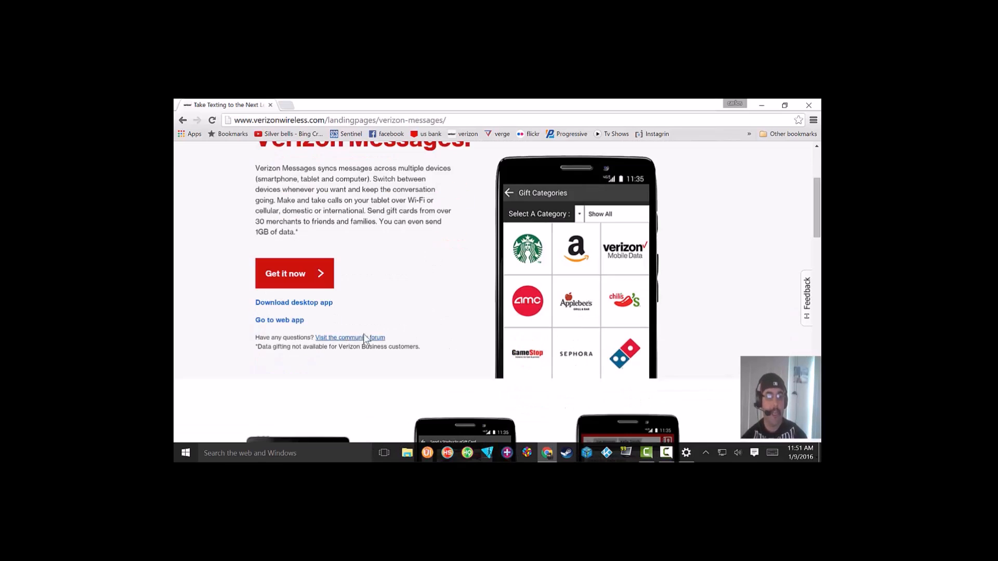
pyautogui.scroll(3)
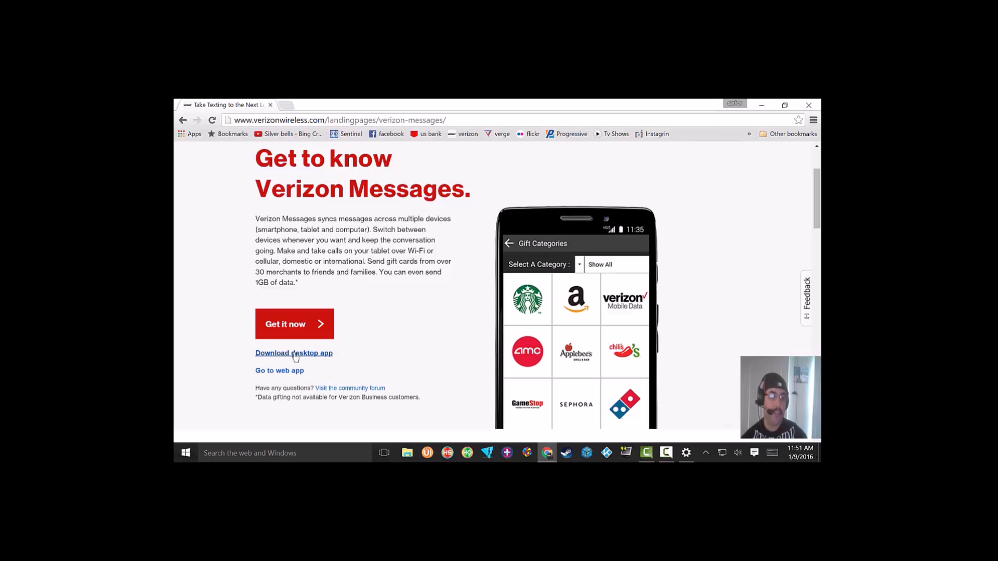
# - Start the desktop app download, confirm cancelling Message+ Setup, and close the Downloads folder
pyautogui.click(407, 452)
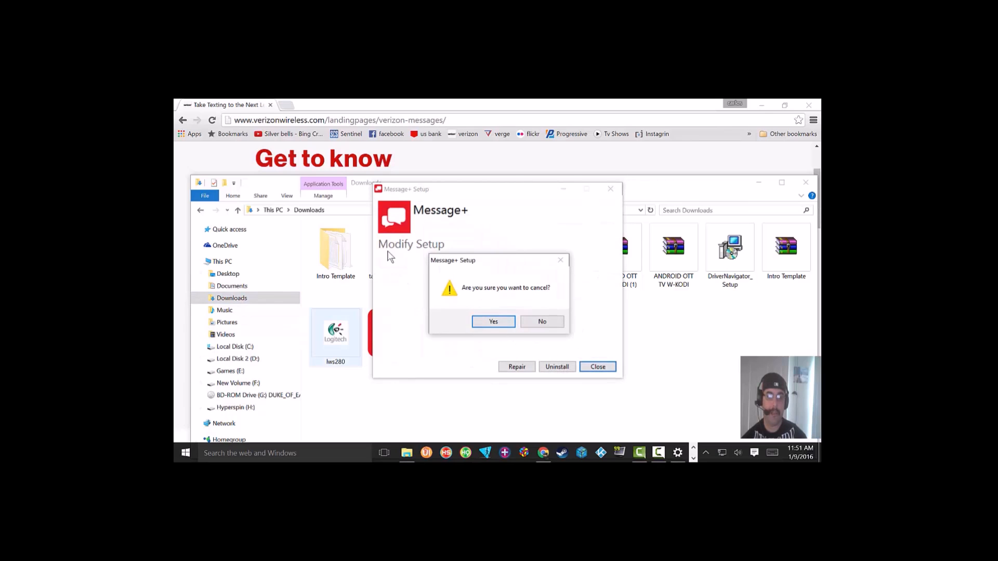
pyautogui.click(493, 321)
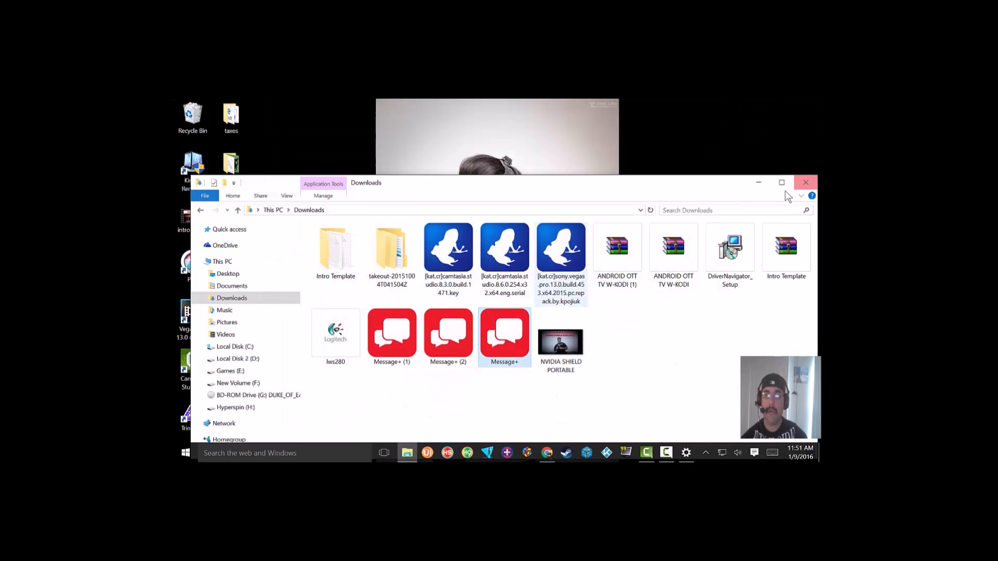
pyautogui.click(805, 183)
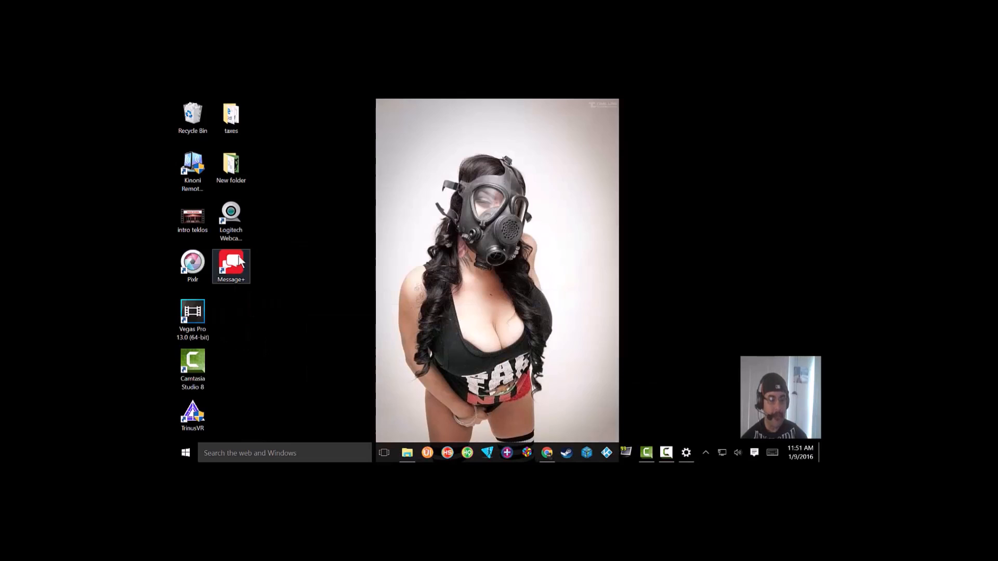
# - Launch Message+ from the desktop shortcut and bring its conversation list back into view
pyautogui.click(231, 263)
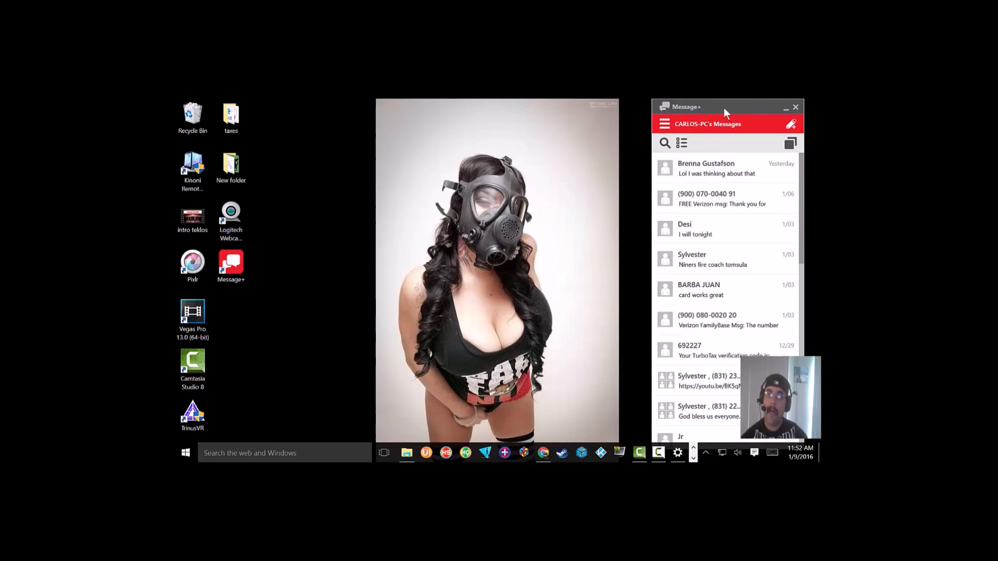
pyautogui.click(795, 107)
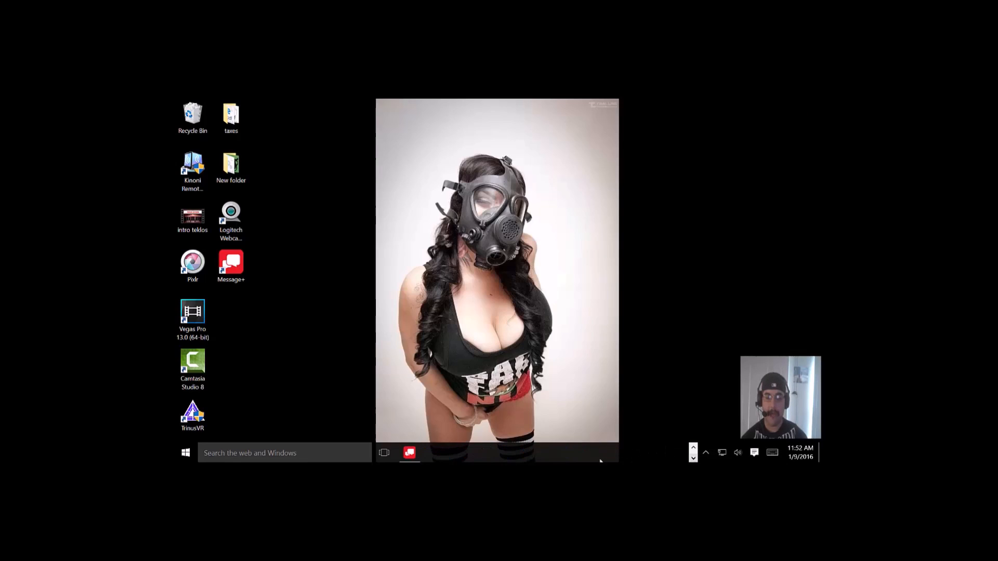
pyautogui.moveTo(409, 452)
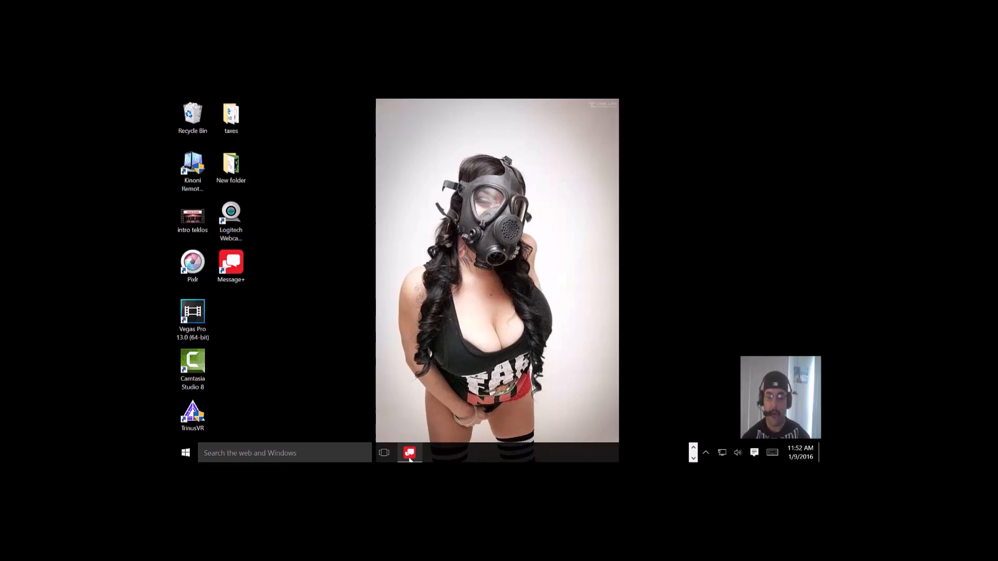
pyautogui.click(410, 452)
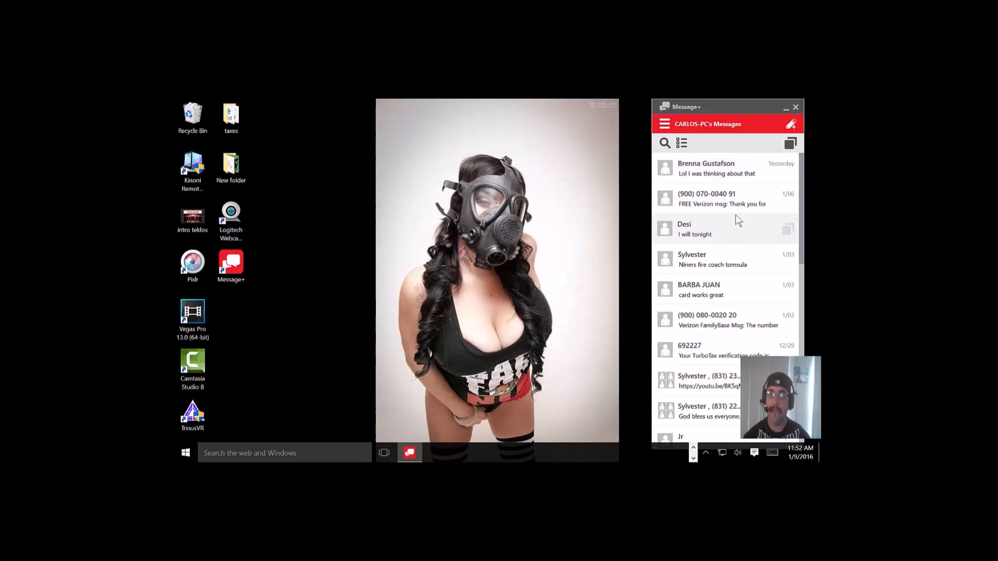
pyautogui.moveTo(735, 249)
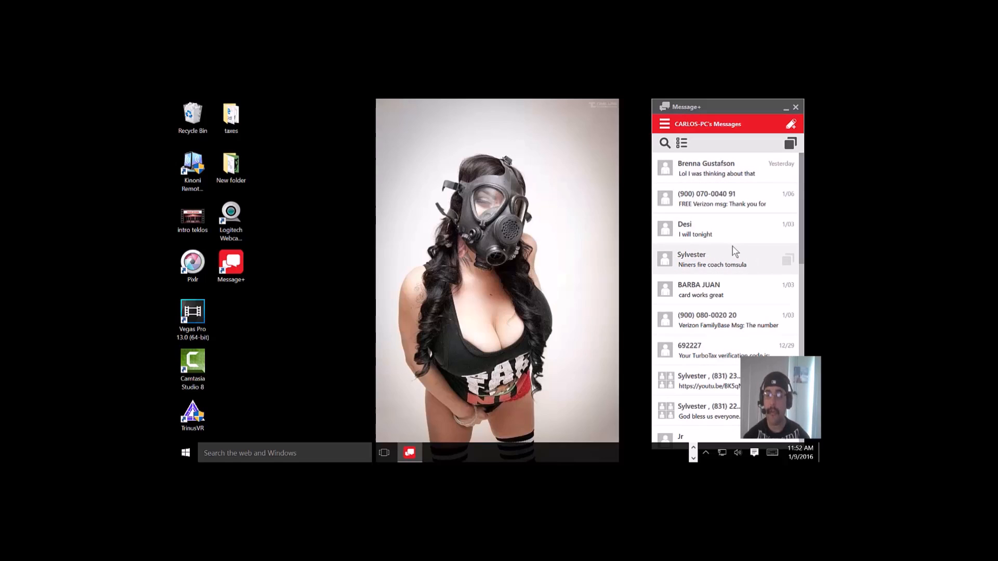
pyautogui.moveTo(678, 260)
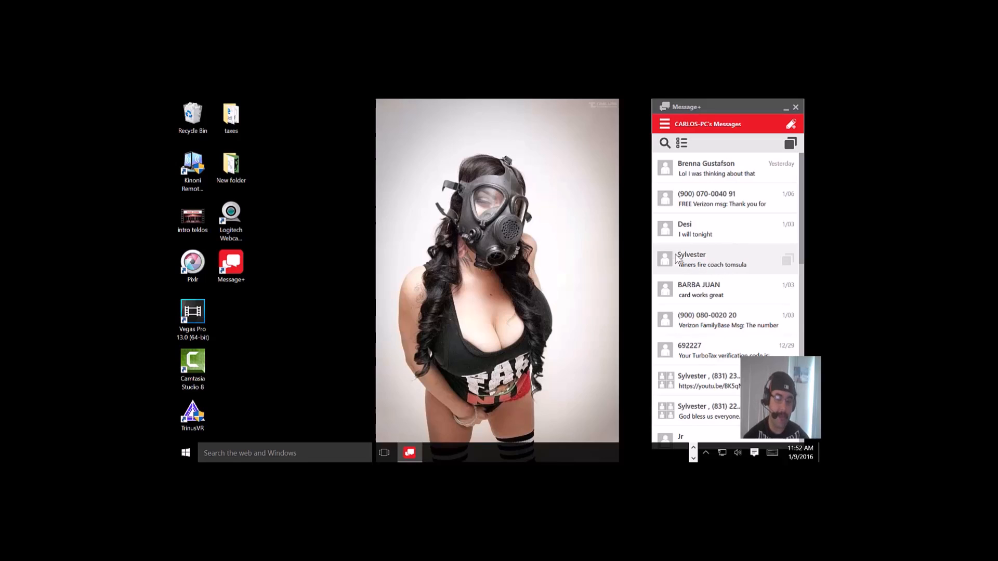
pyautogui.moveTo(696, 259)
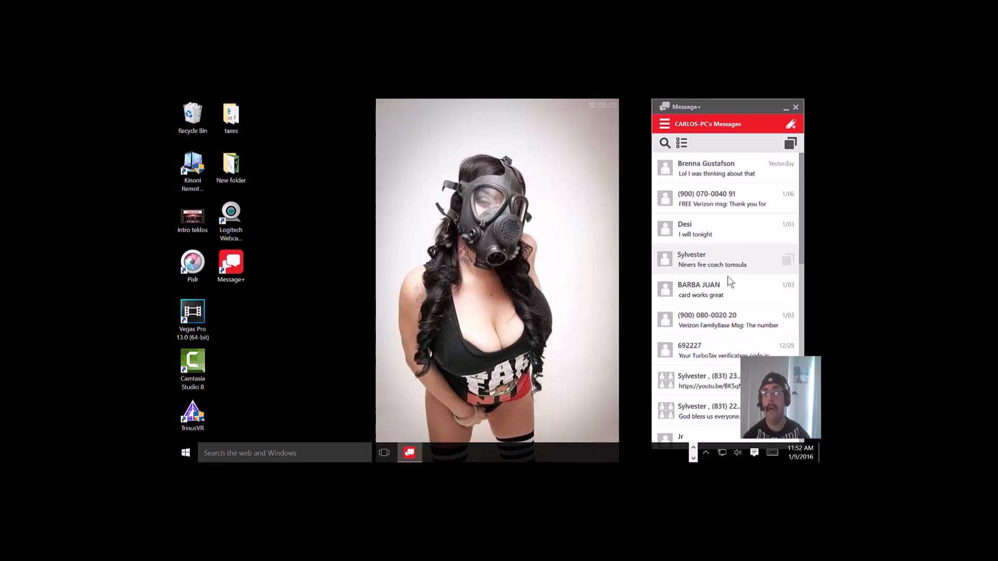
pyautogui.click(700, 290)
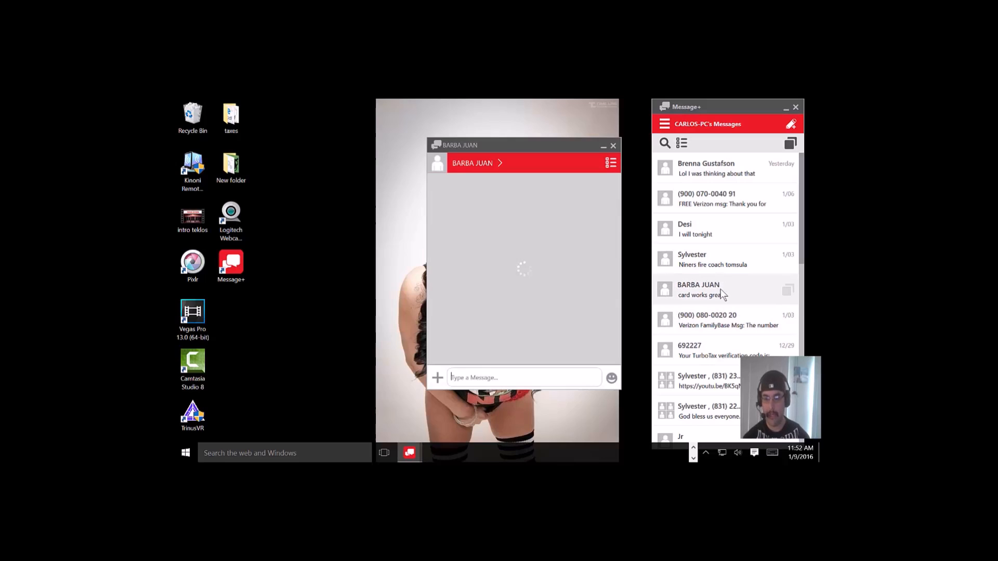
pyautogui.click(719, 290)
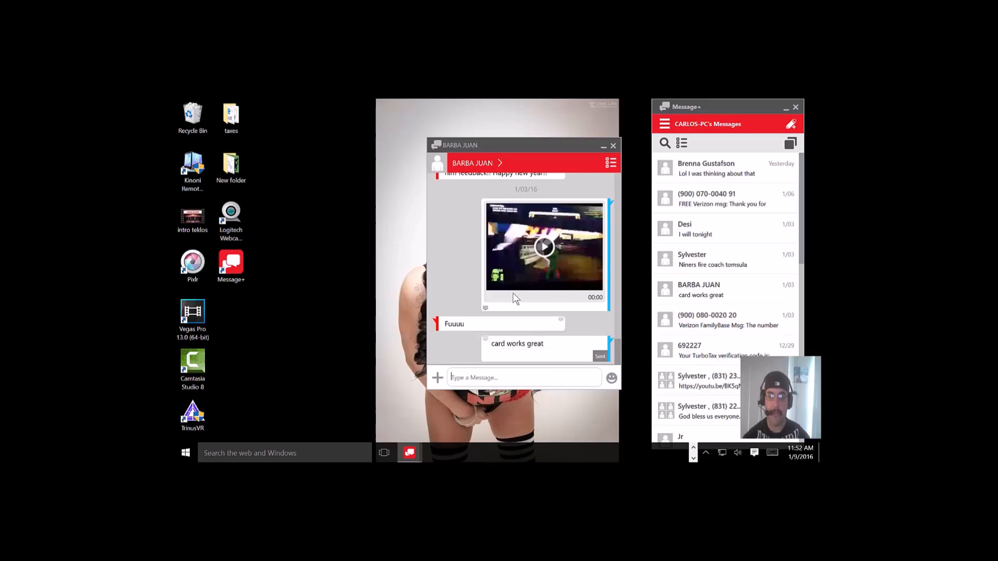
pyautogui.scroll(3)
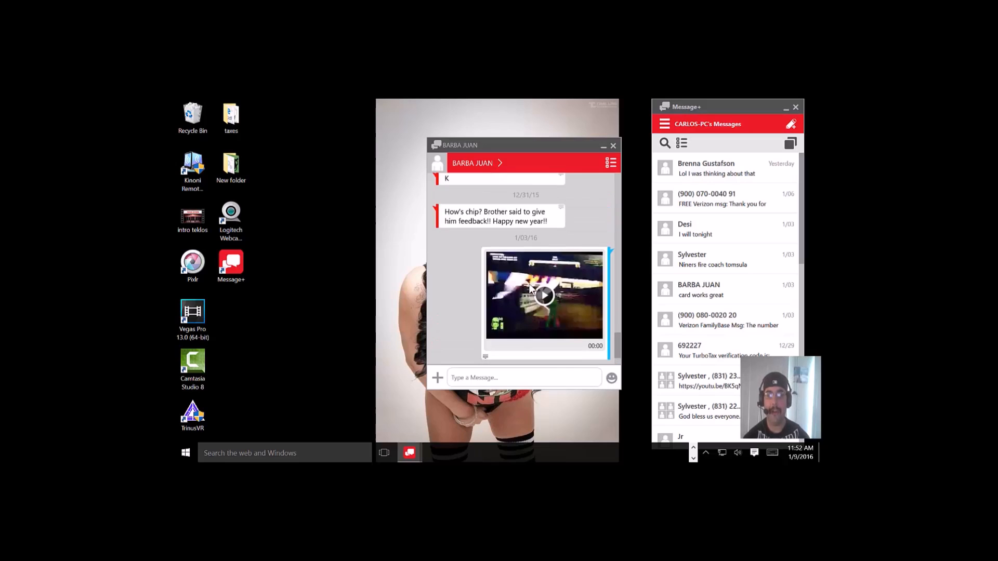
pyautogui.scroll(3)
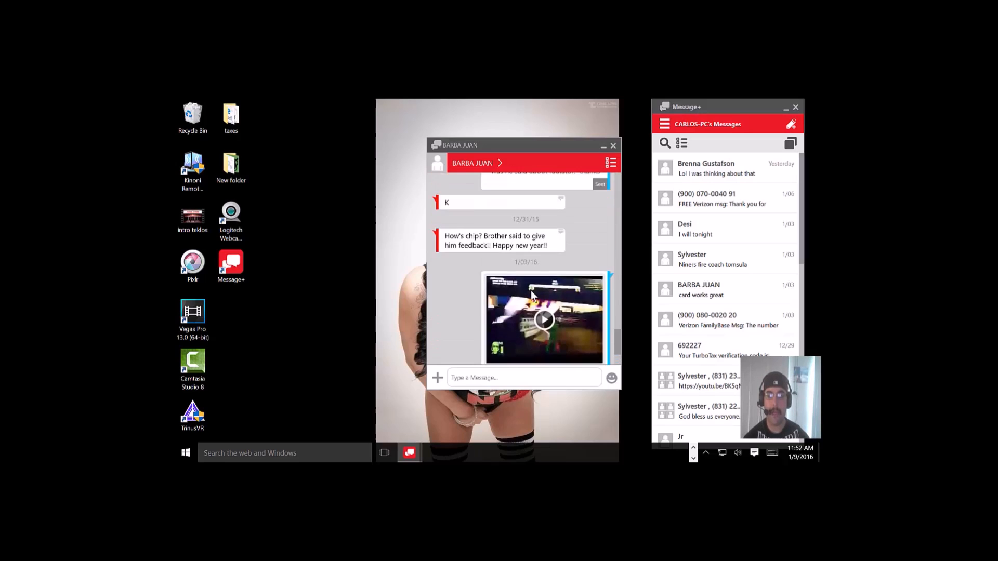
pyautogui.scroll(-3)
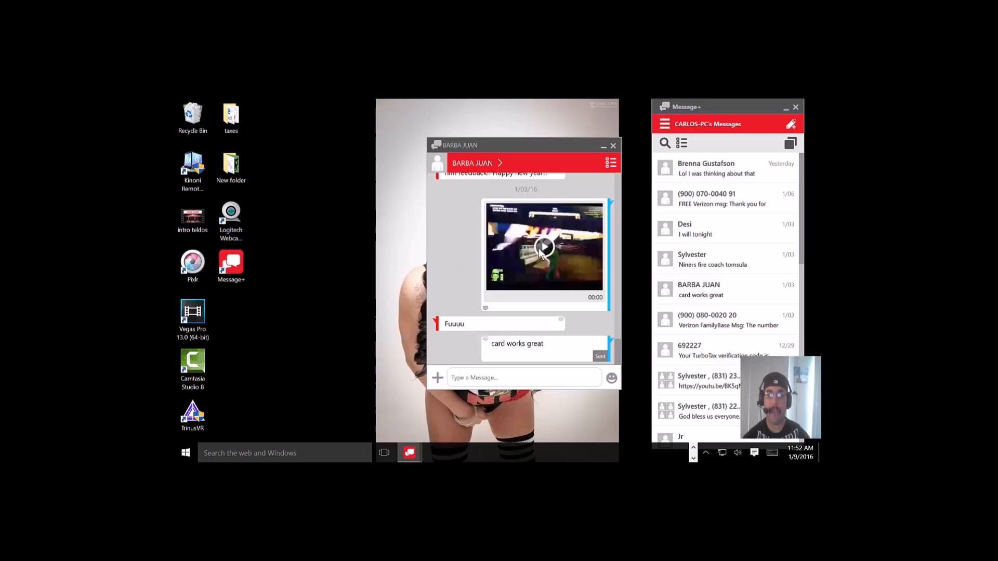
pyautogui.click(544, 247)
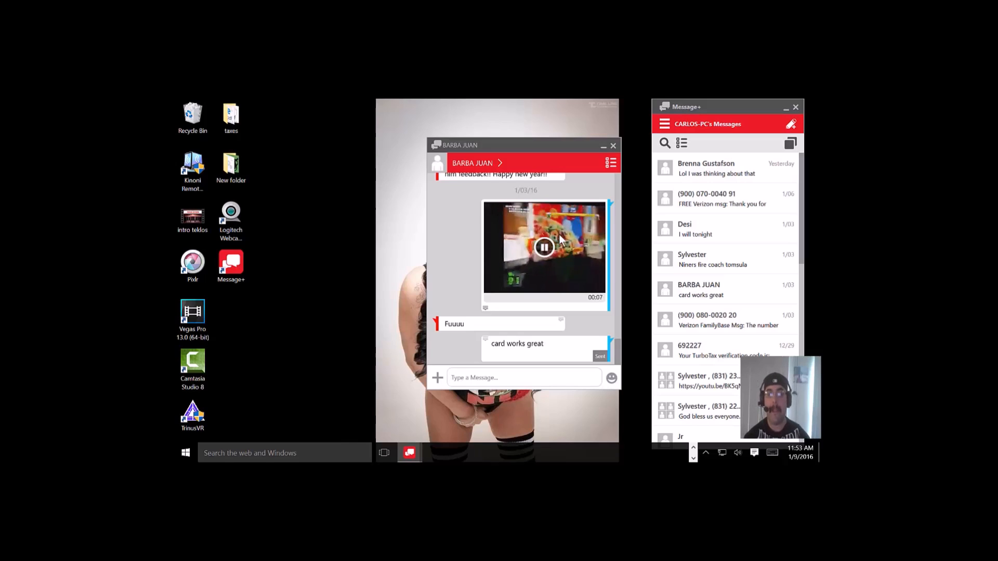
pyautogui.click(544, 248)
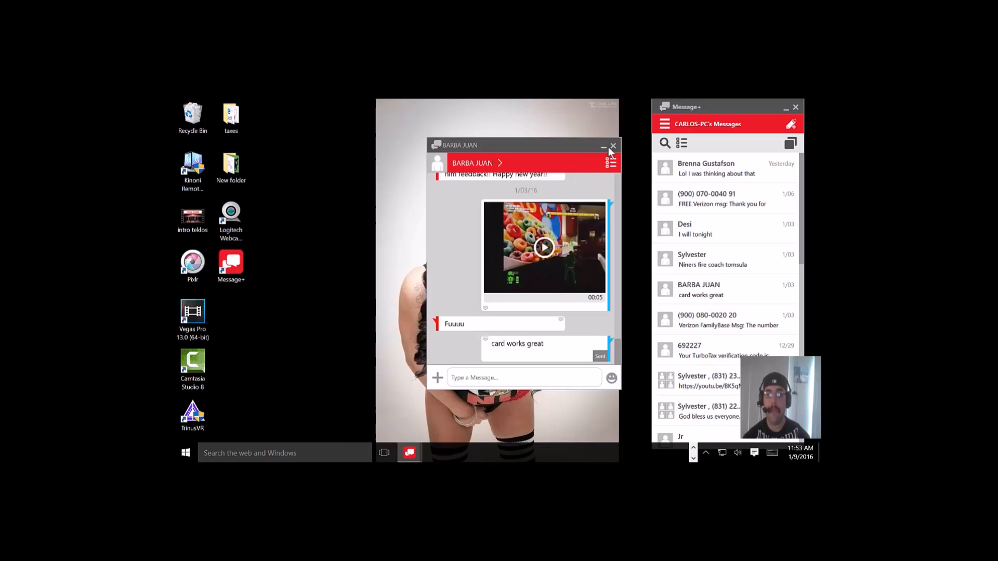
pyautogui.click(612, 146)
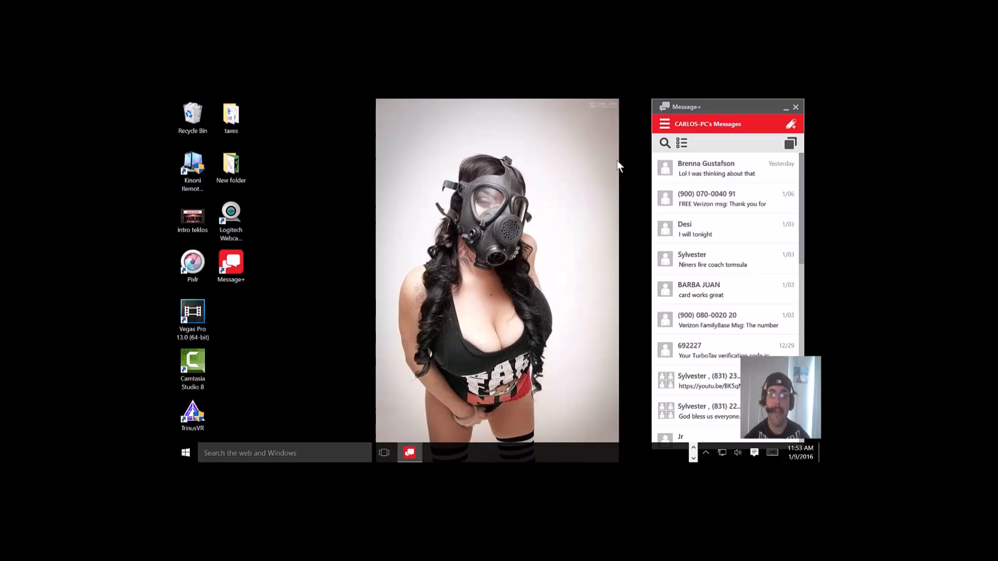
pyautogui.moveTo(735, 228)
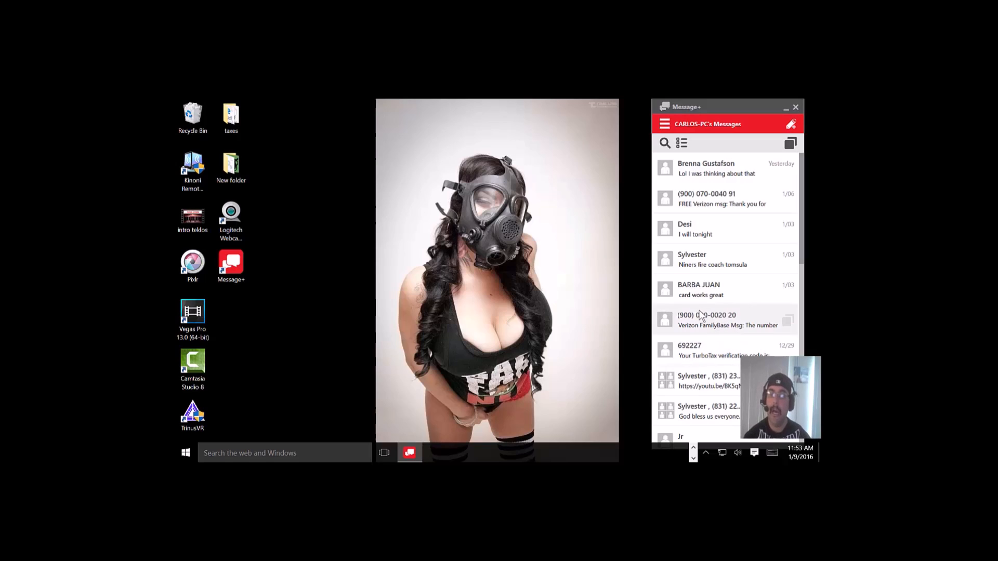
pyautogui.moveTo(627, 247)
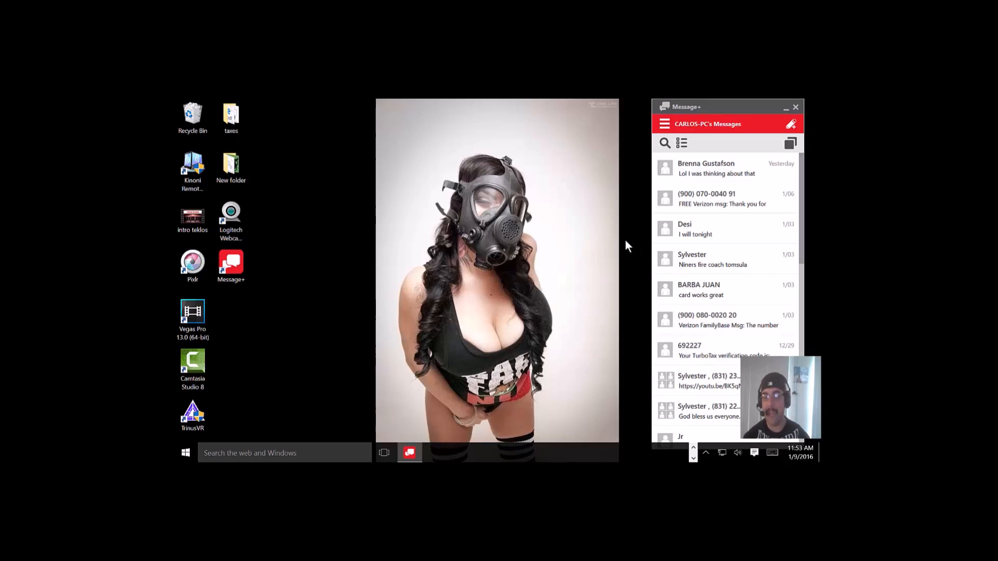
pyautogui.moveTo(583, 274)
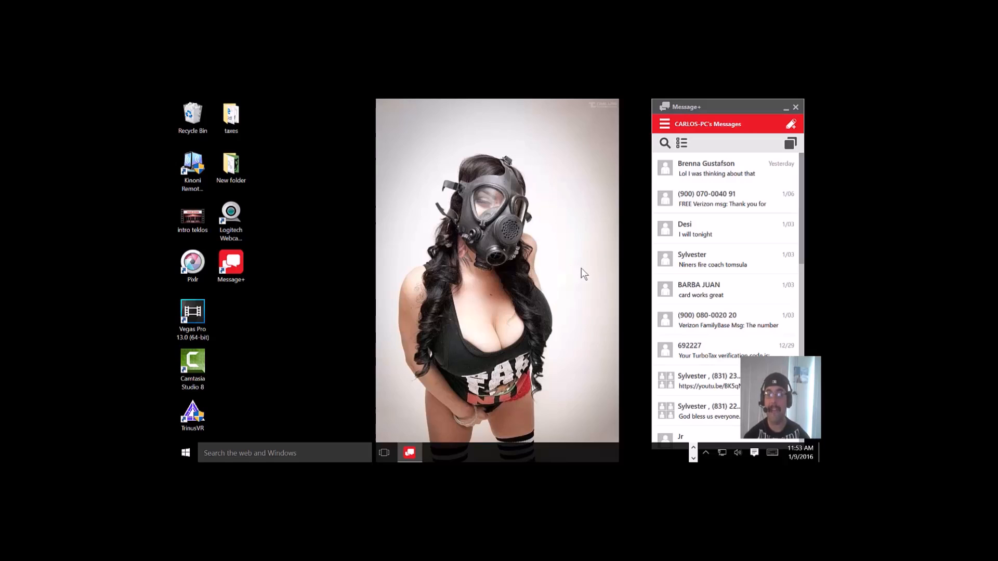
pyautogui.moveTo(441, 279)
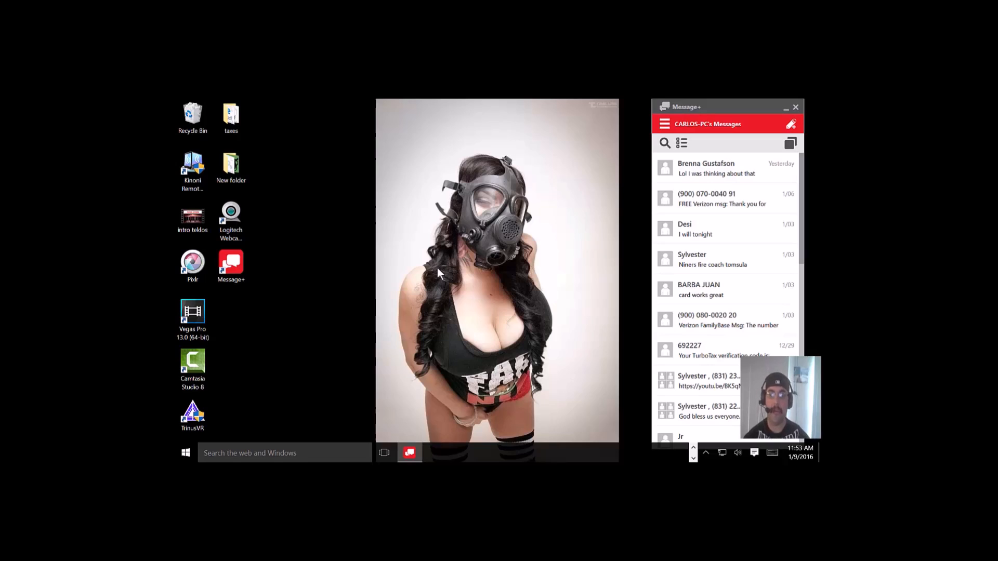
pyautogui.moveTo(375, 312)
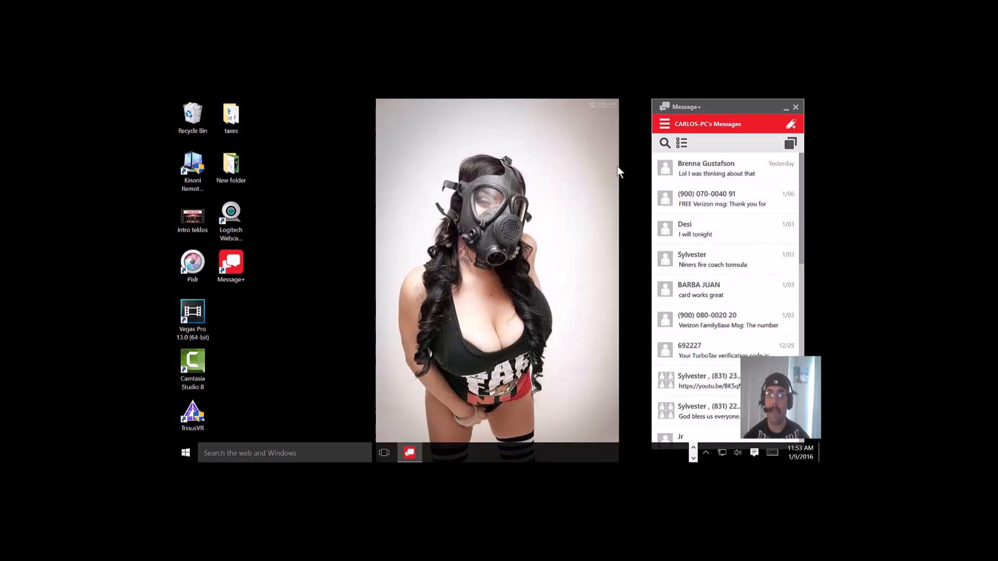
pyautogui.moveTo(603, 274)
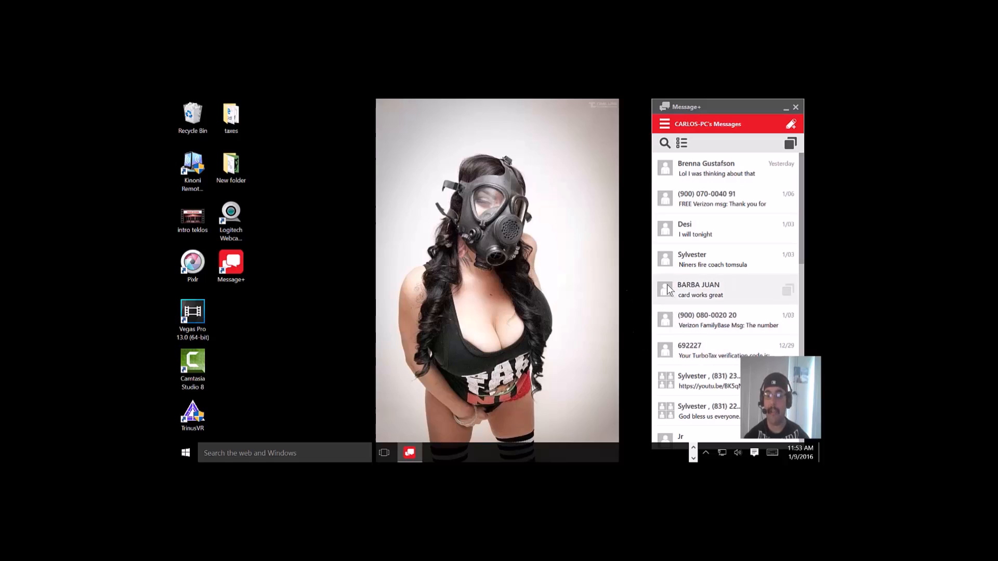
pyautogui.moveTo(509, 257)
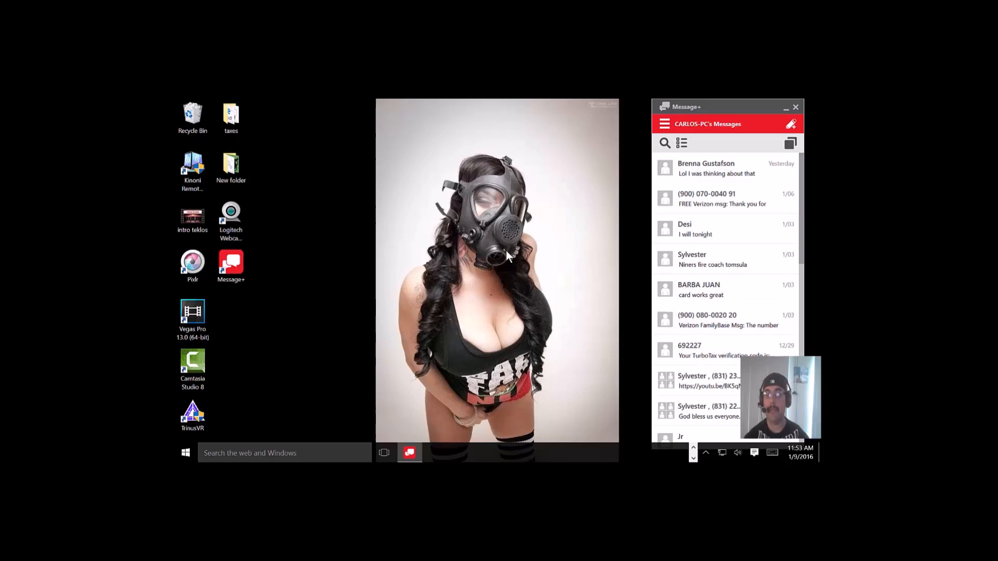